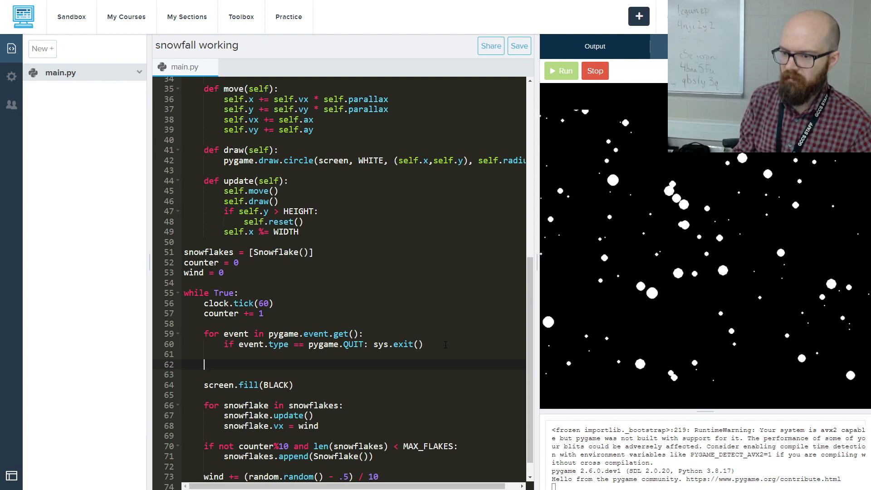
Add key_input = pygame.key.get_pressed() after the event loop, fixing a mistyped pygame.get
type("k")
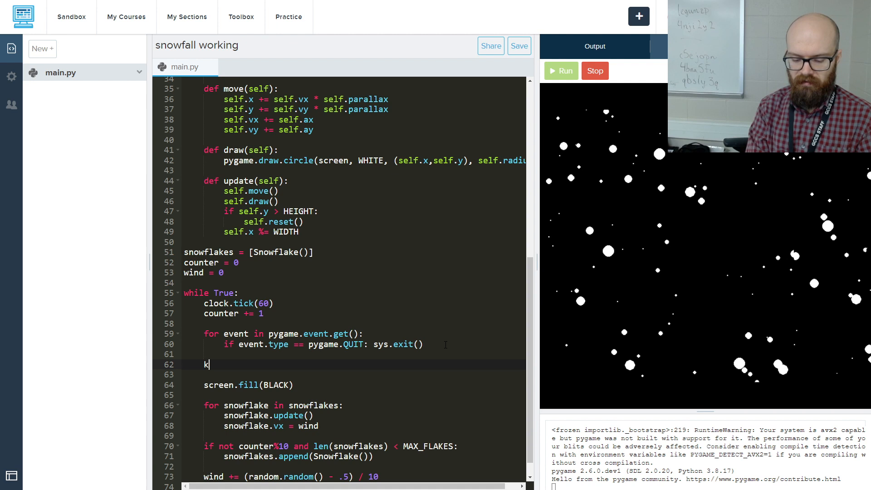
type("ey_input =")
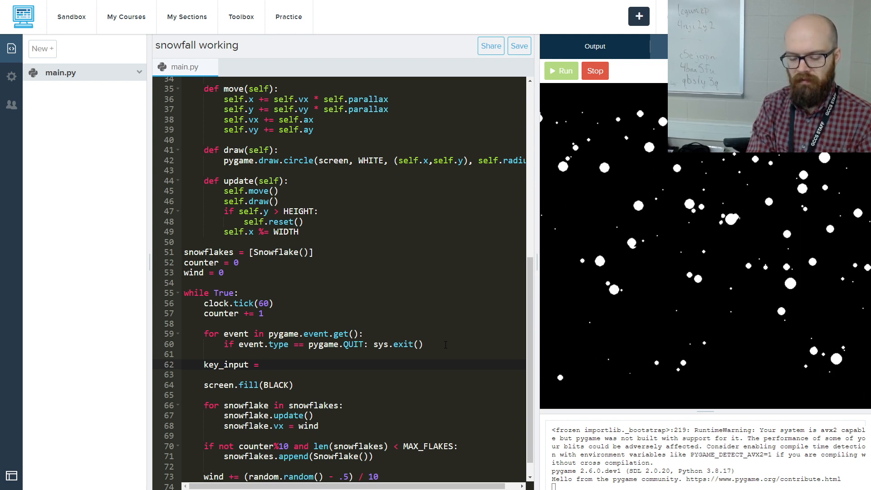
type("pygame.get")
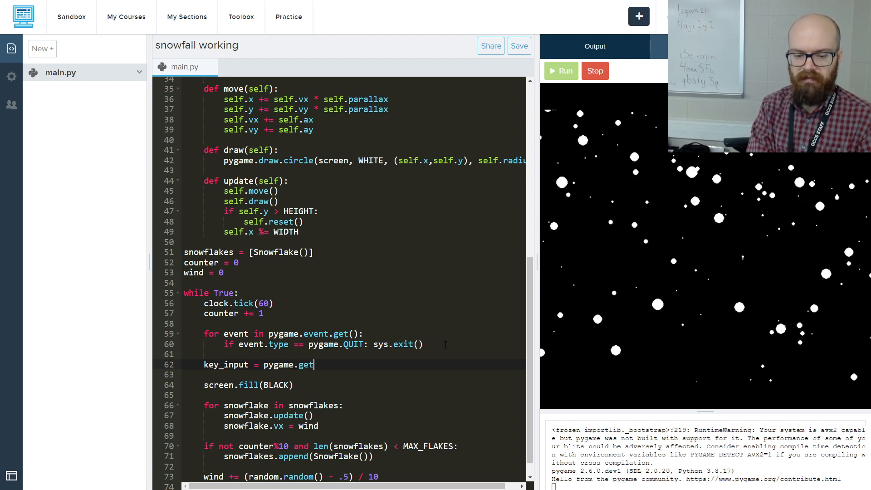
key("Backspace")
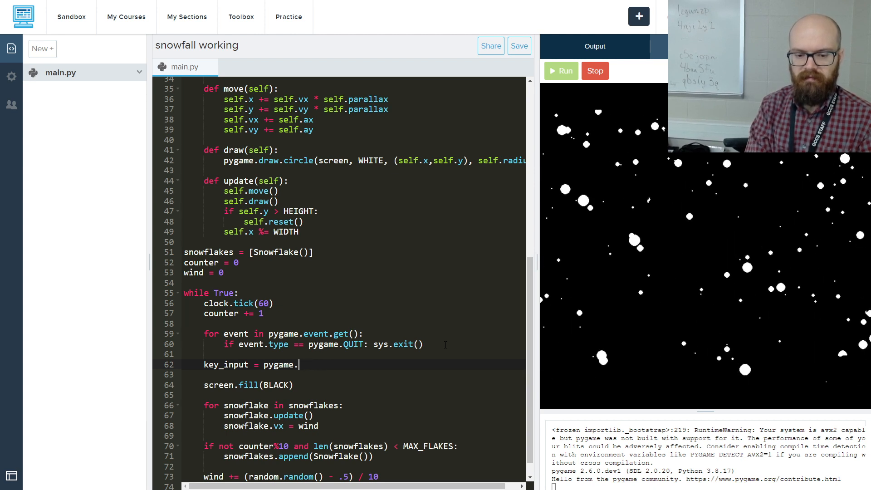
type("key.get")
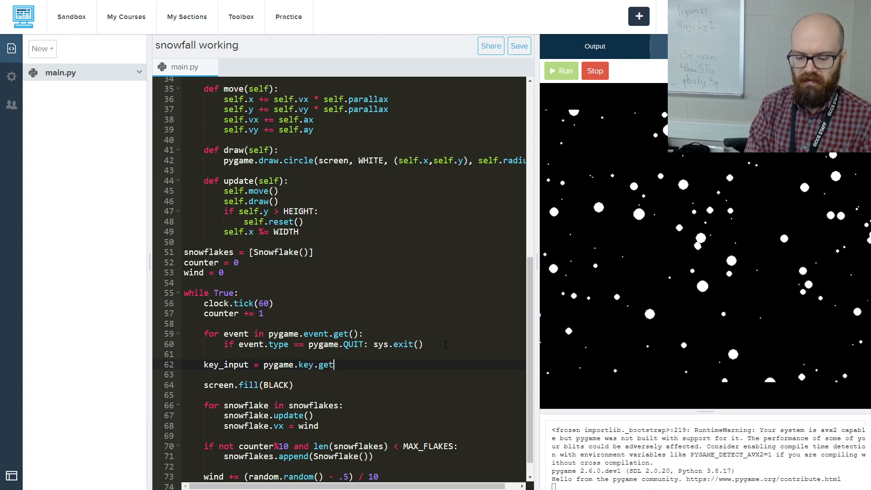
type("_pressed()")
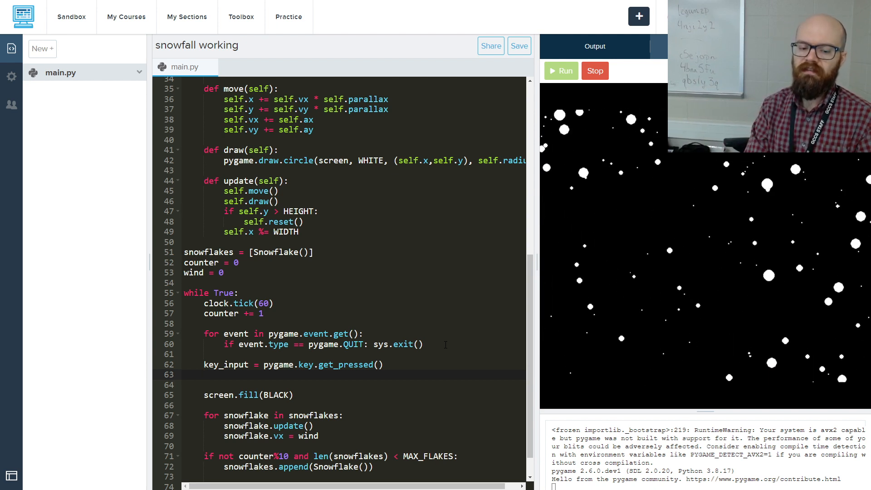
Add if key_input[pygame.K_LEFT]: wind -= .1 so the left arrow lowers wind
type("if")
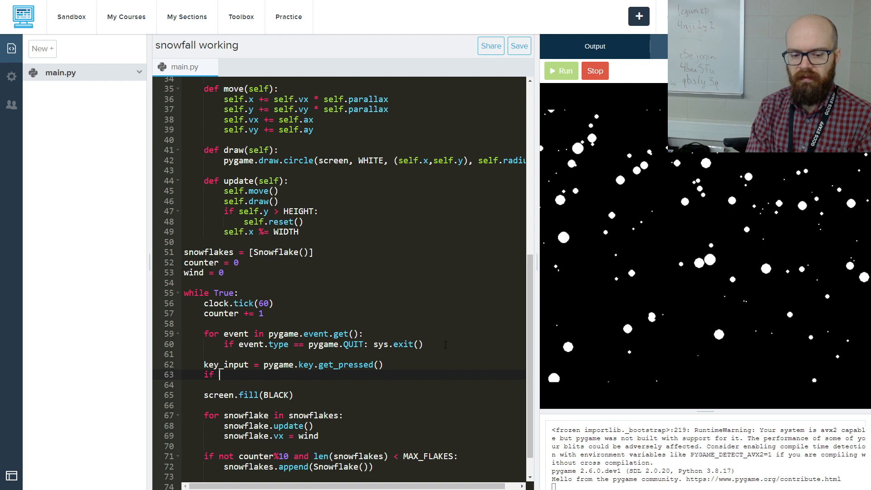
type("key_input")
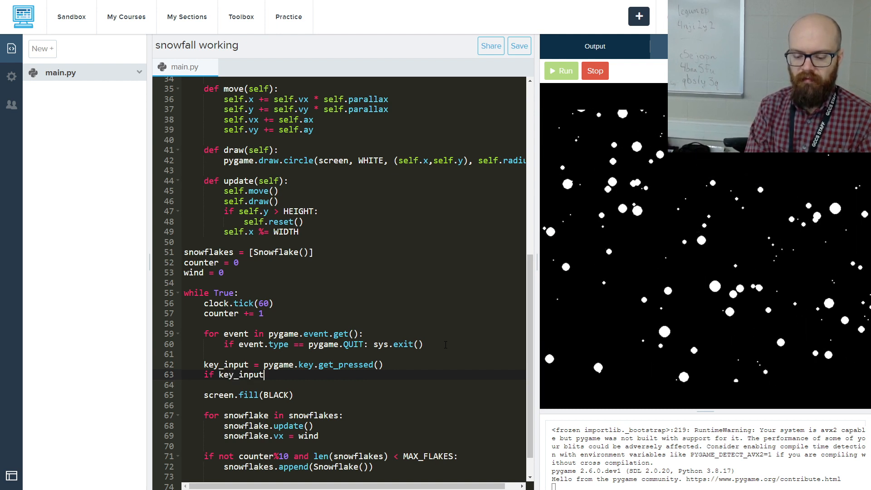
type("[pygame.]")
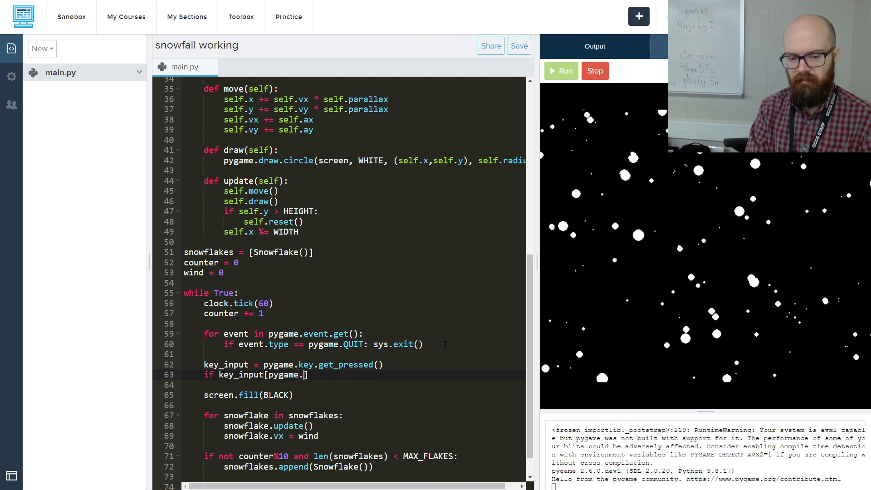
type("K_LEFT")
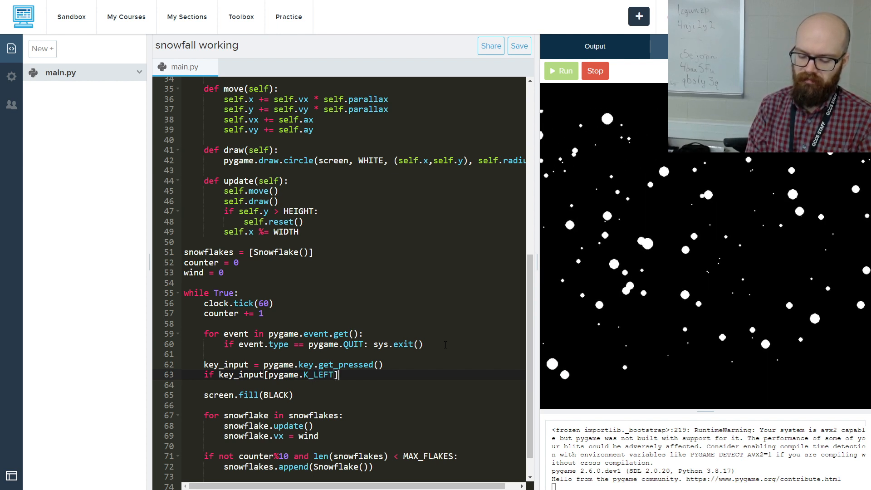
type(":")
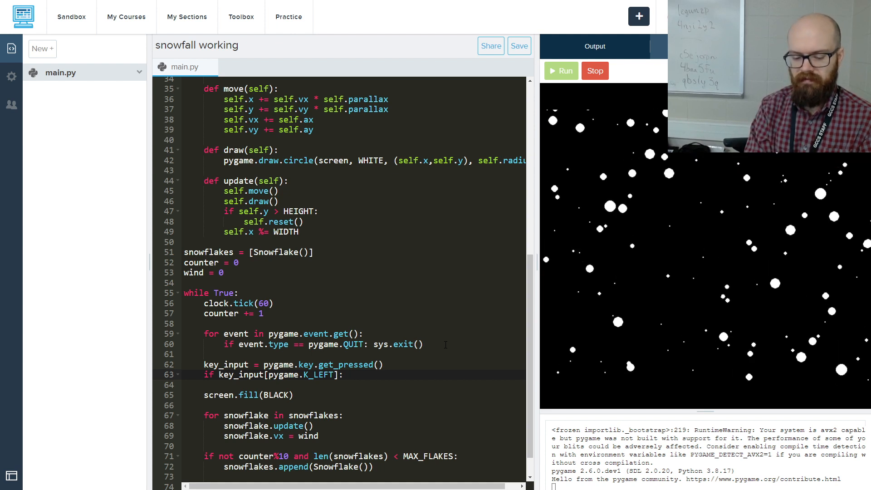
type("win")
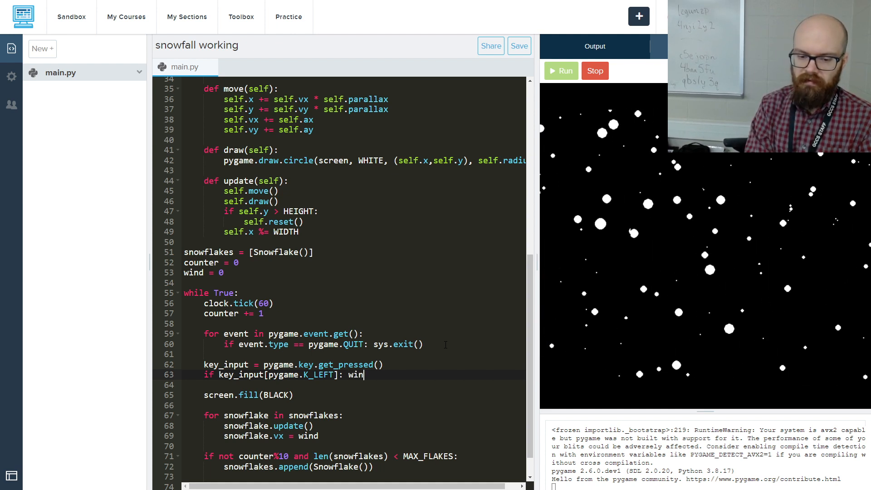
type("d -= .")
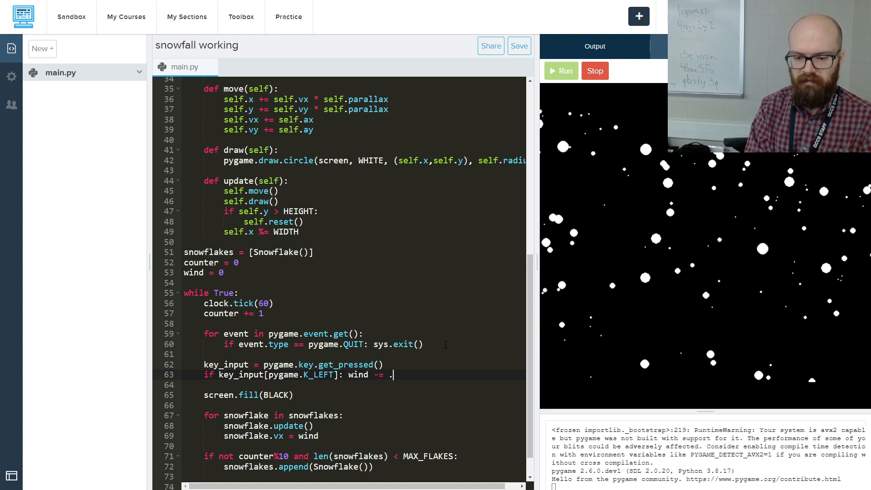
type("1")
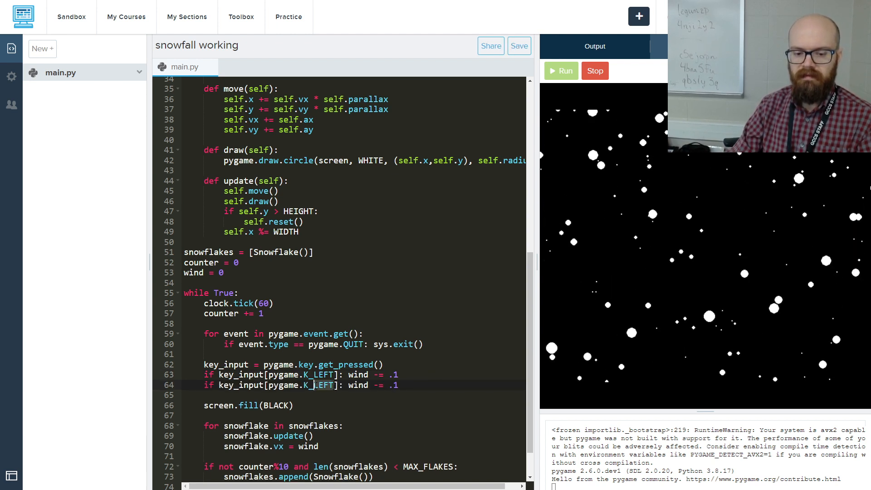
Duplicate the check as K_RIGHT with += .1 so the right arrow raises wind
type("K_RIGHT")
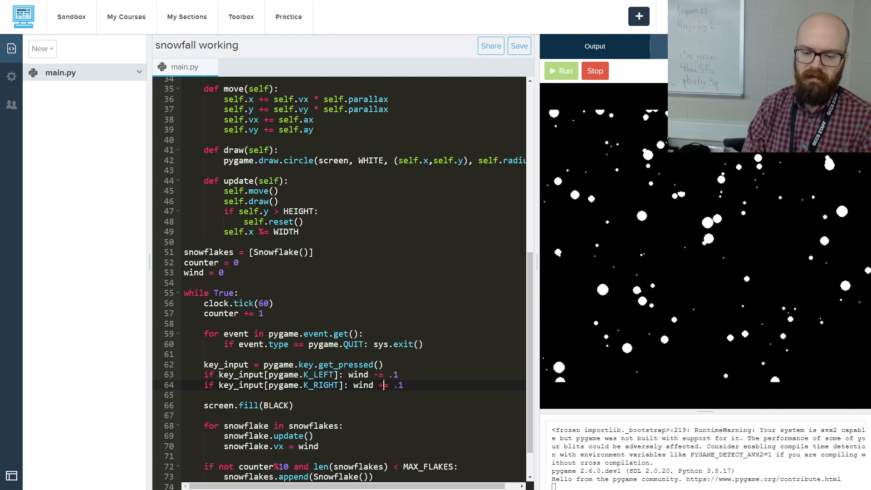
Stop the running snowfall animation so the output panel goes blank
left_click(561, 71)
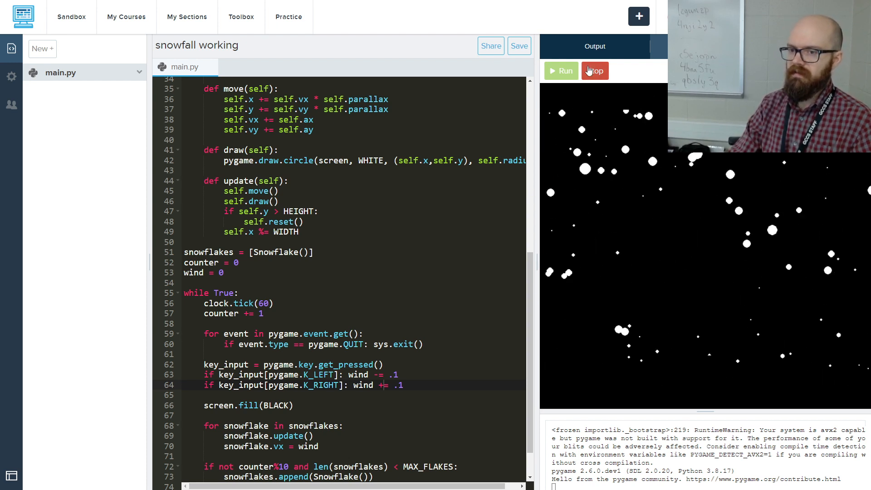
left_click(594, 71)
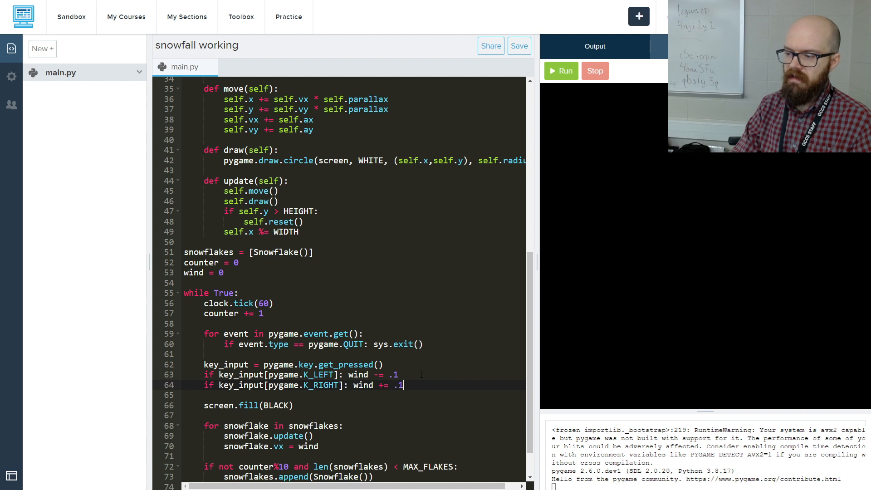
Add wind = constrain(wind, -6, 6) on a new line after the arrow-key checks
key("enter")
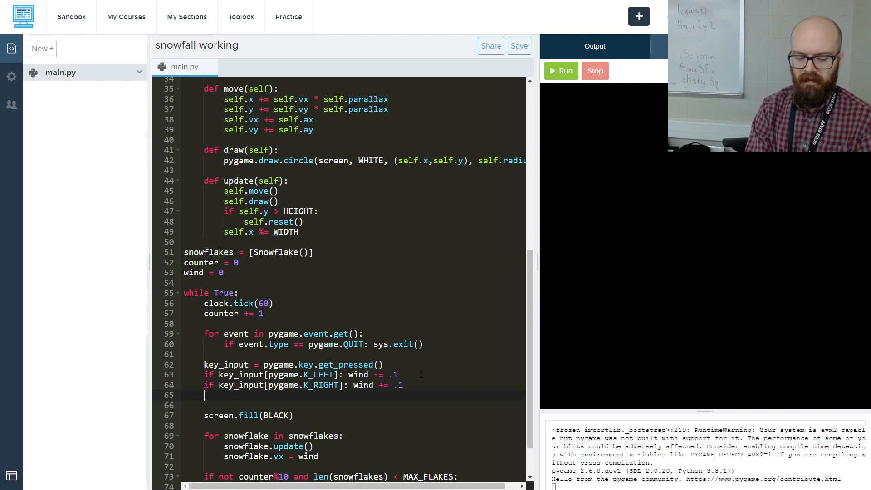
type("wind = cons")
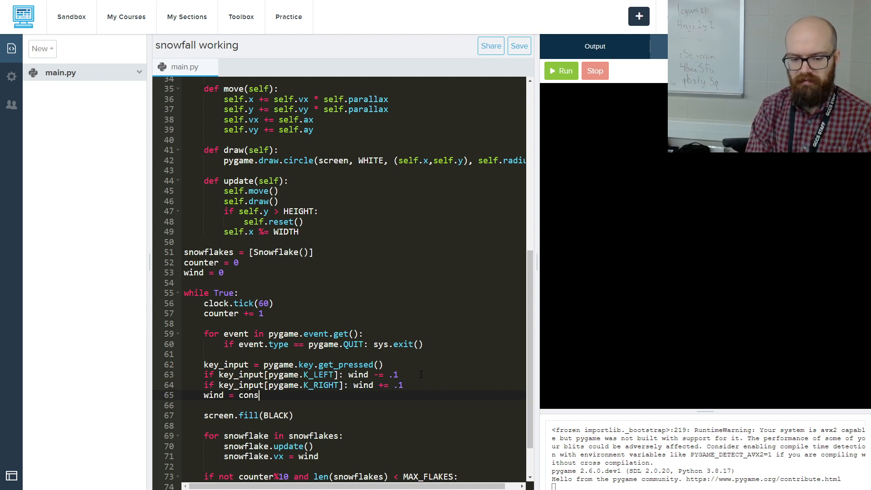
type("traint()")
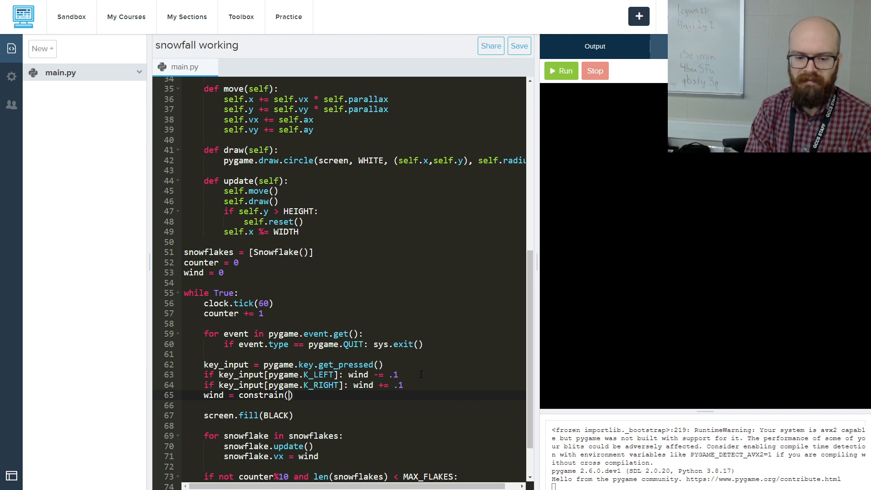
type("wind,")
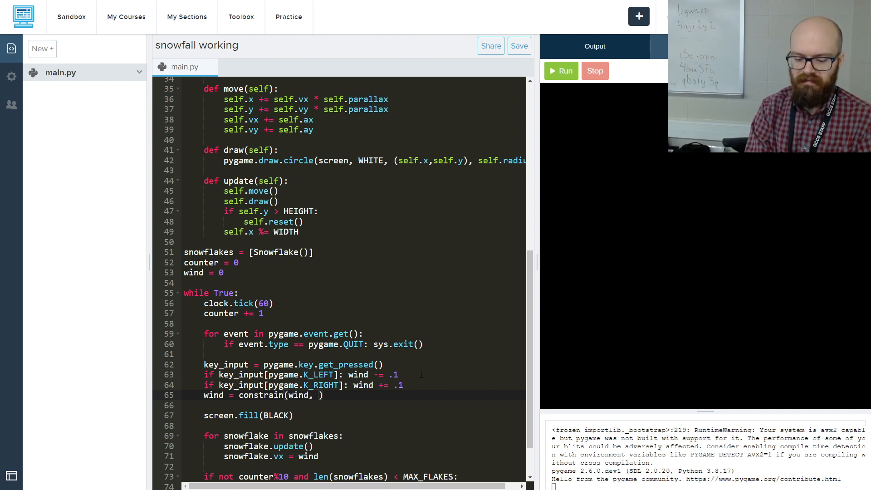
type("-6")
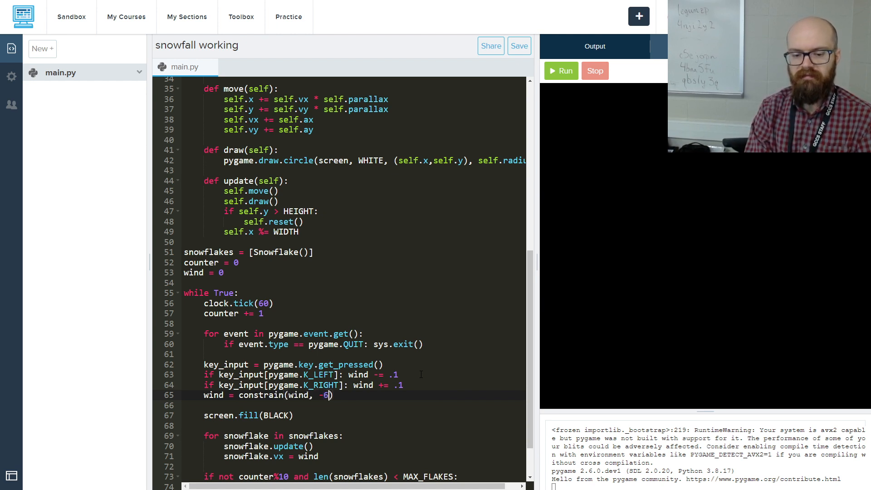
type(", 6")
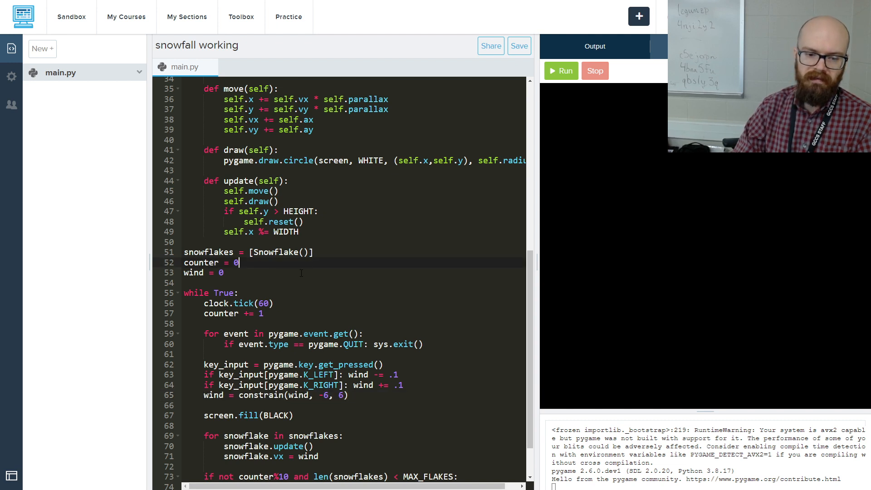
Start constrain = lambda x,l,r: l if x<l above the while loop
type("constain =")
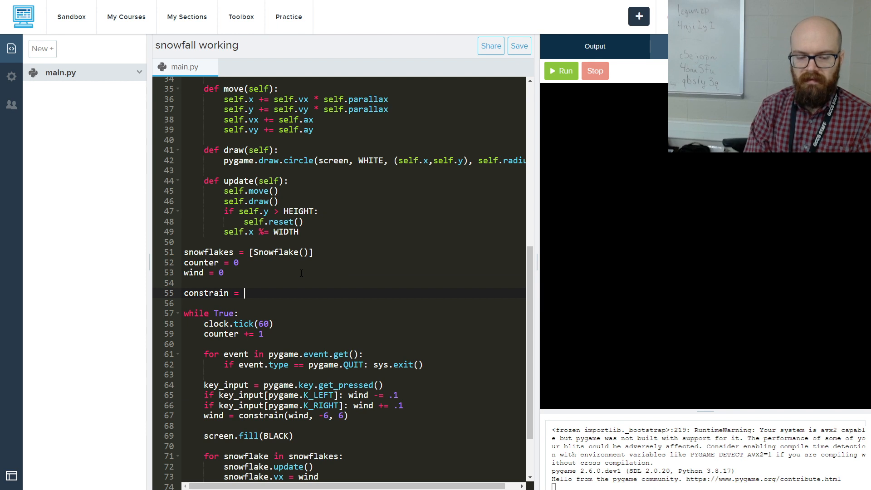
type("lambda x")
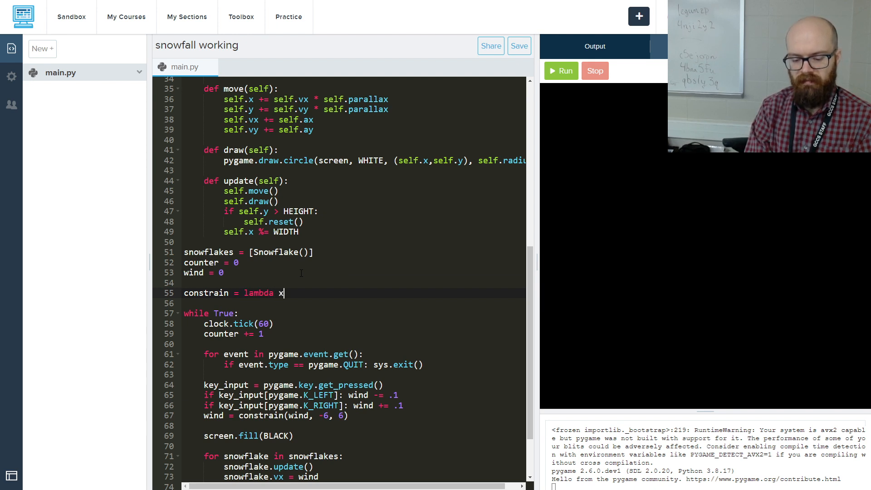
type(",l,r")
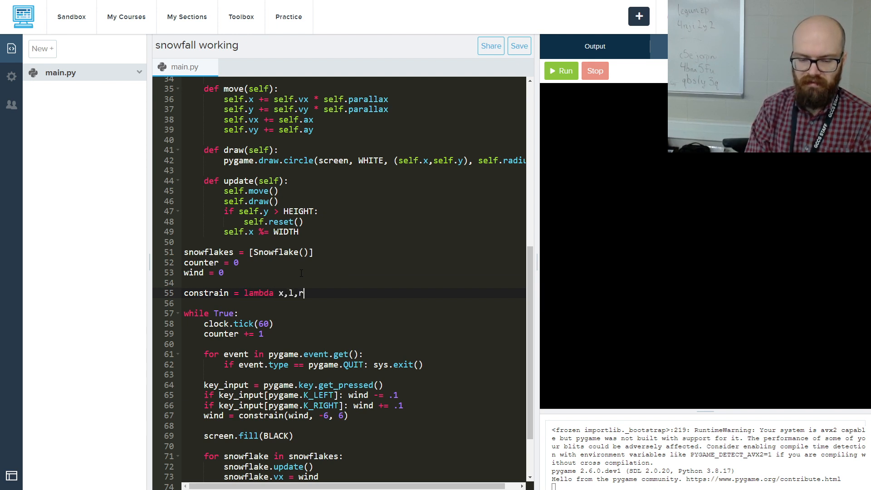
type(":")
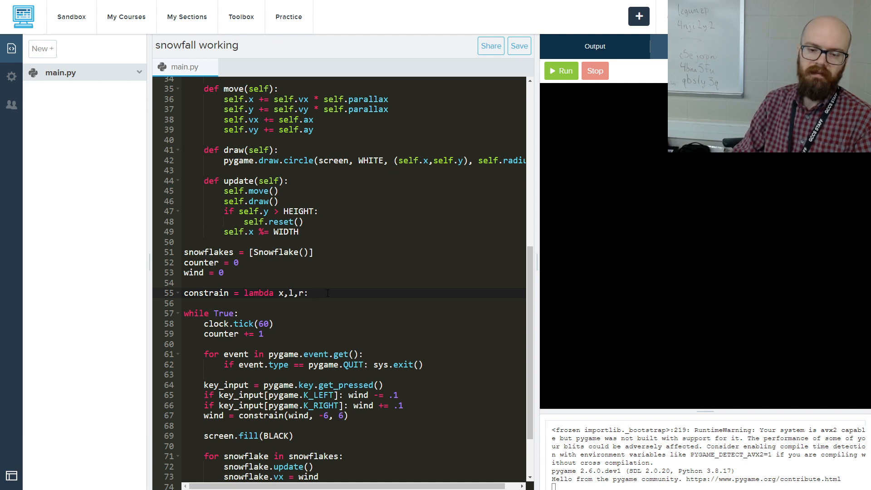
type("l")
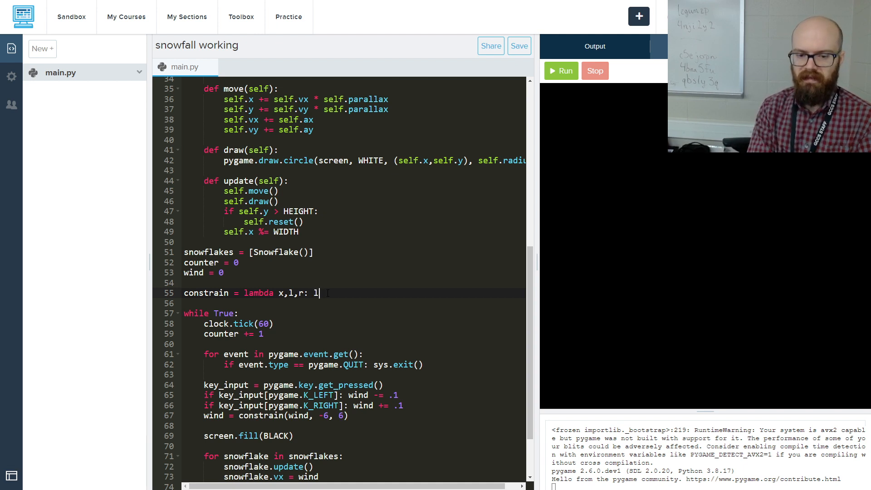
type("if x<l")
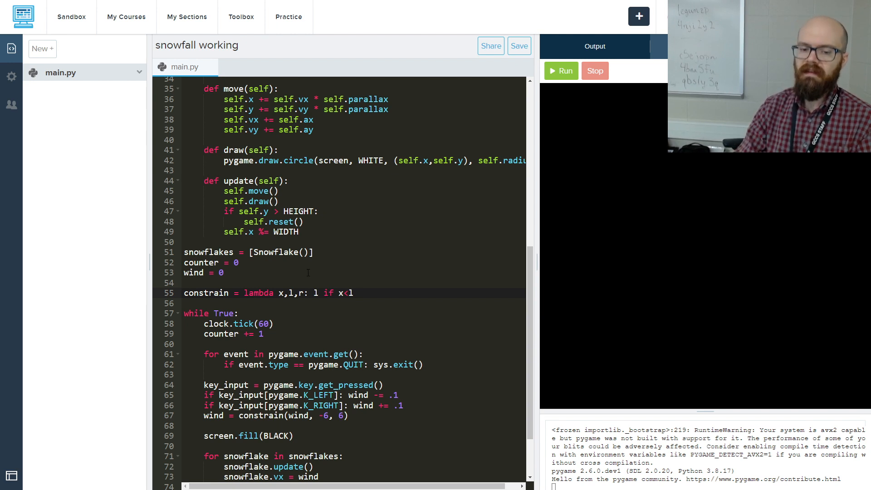
Finish the lambda with else r if x>r else x
left_click(593, 71)
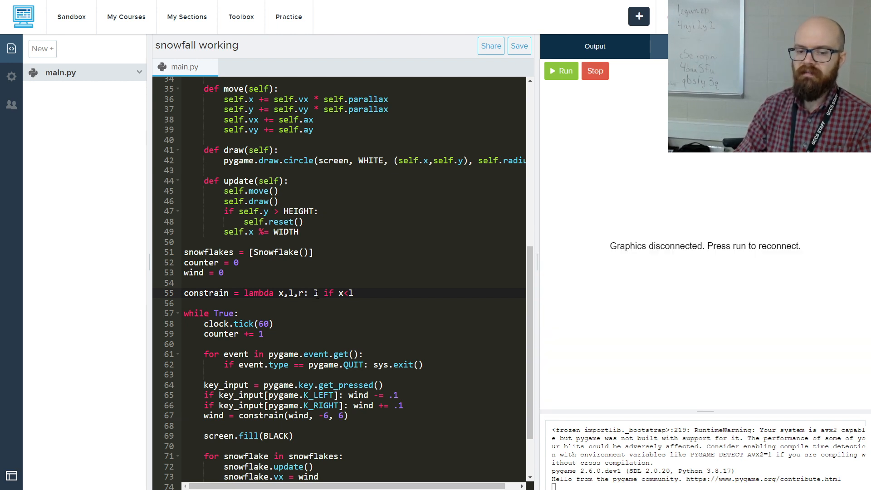
type("else")
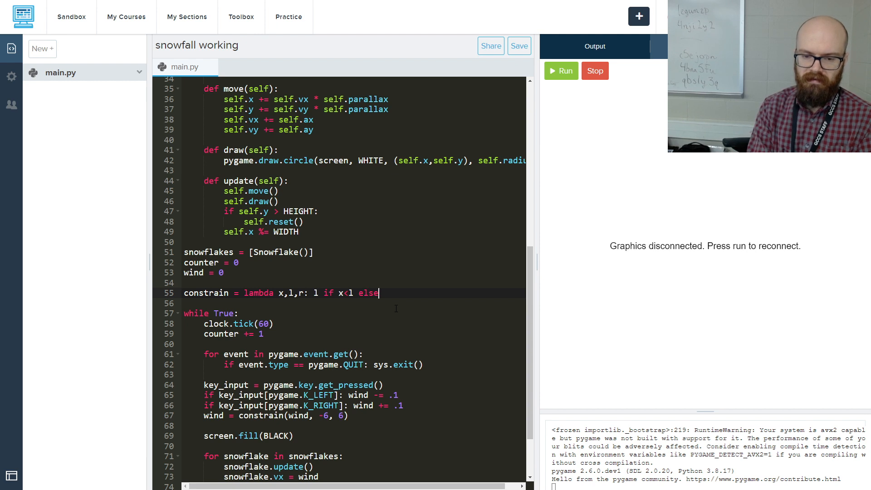
type("r if x")
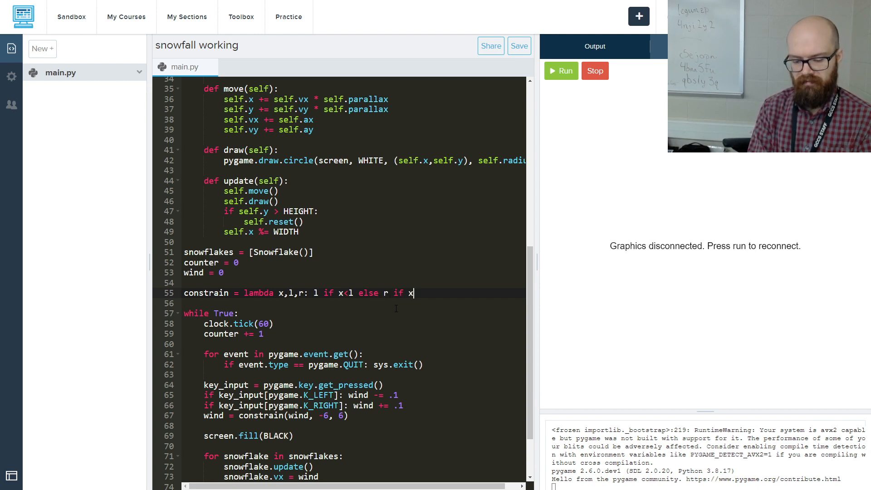
type(">r else")
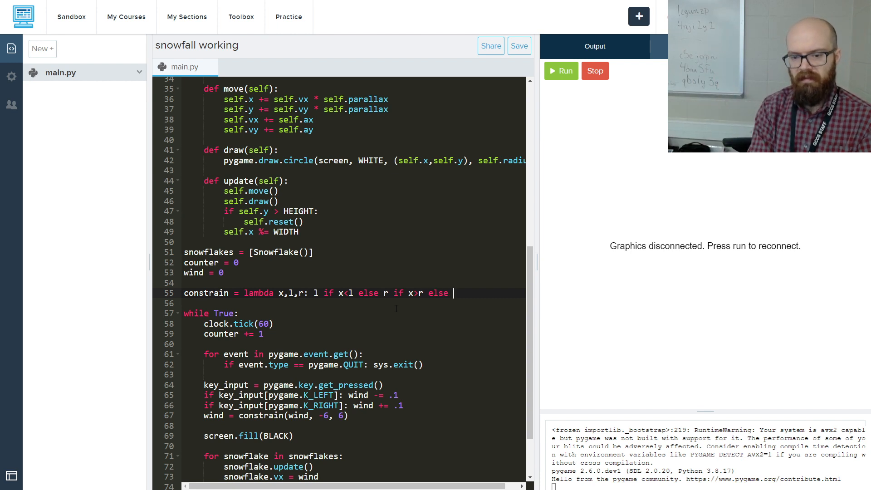
type("x")
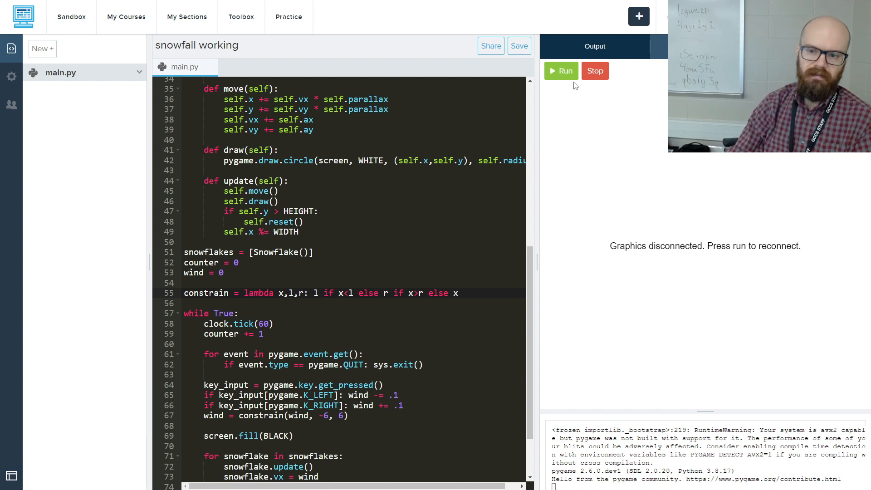
Run the snowfall program, test the arrow keys in the output canvas, then stop it
left_click(561, 71)
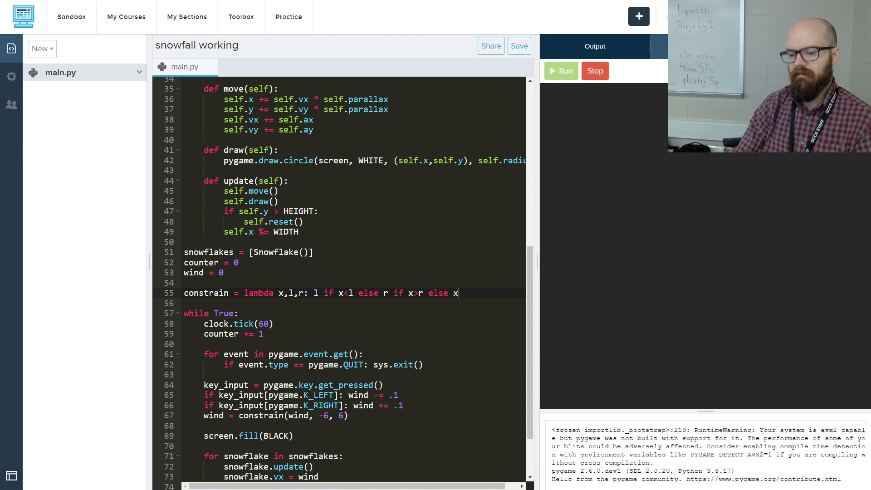
left_click(560, 71)
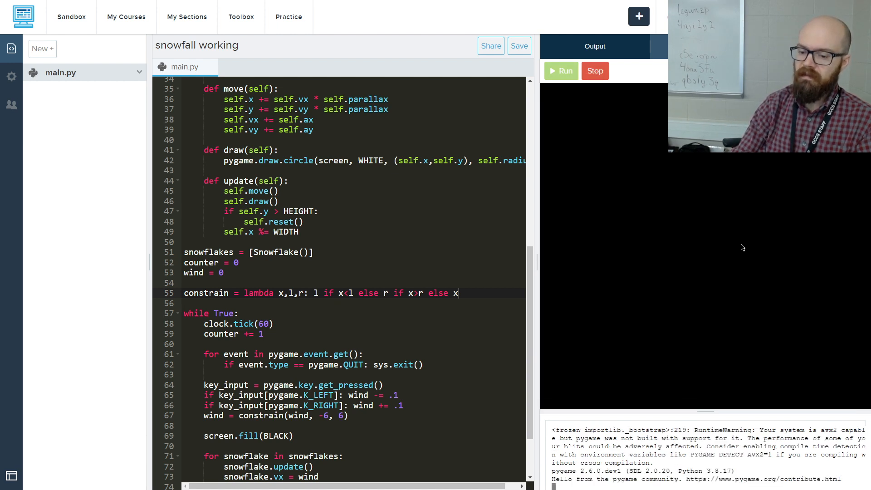
left_click(560, 71)
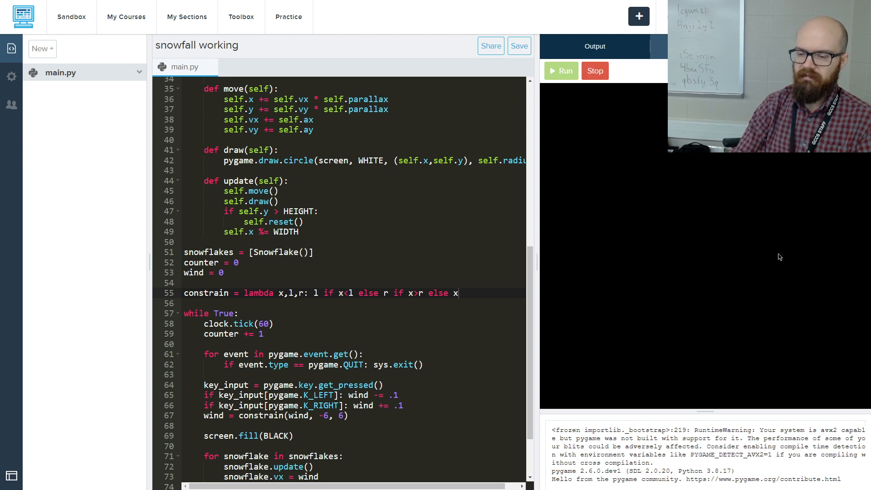
mouse_move(770, 251)
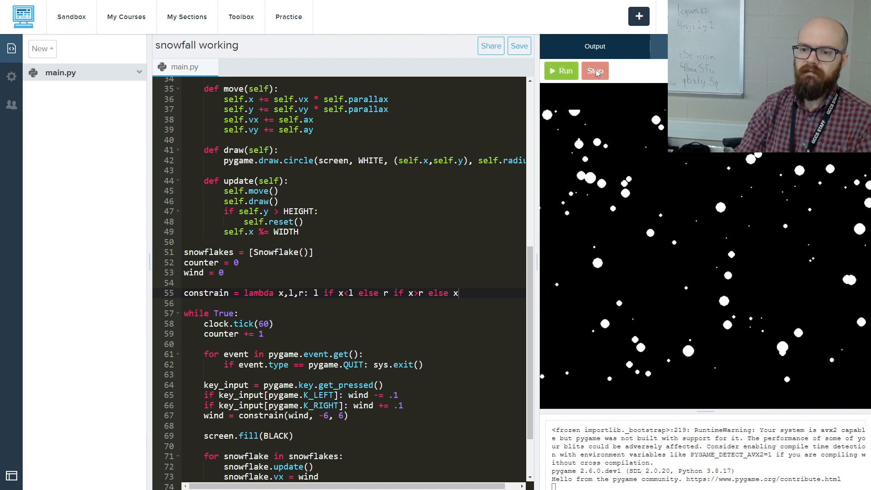
left_click(594, 70)
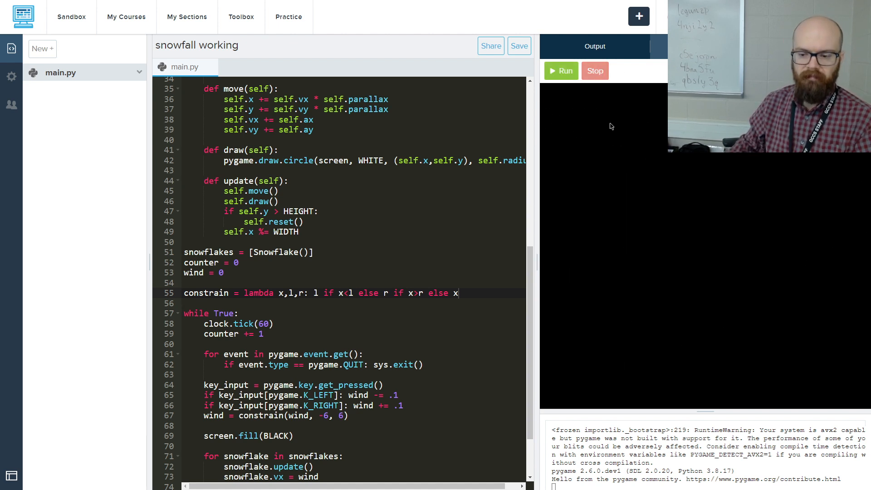